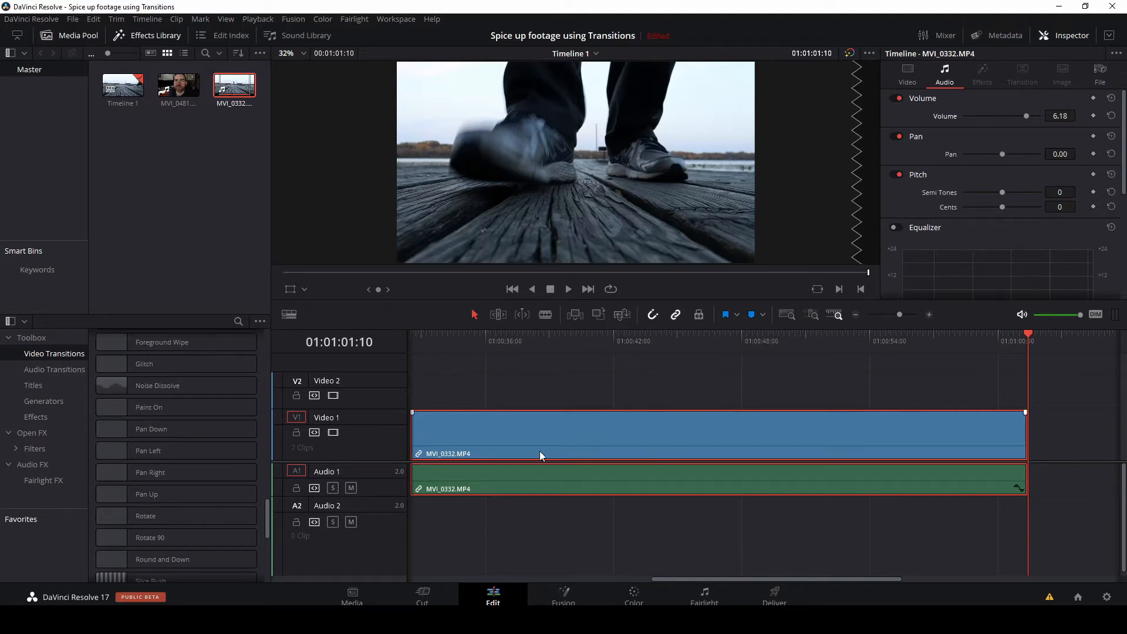
mouse_move(587, 461)
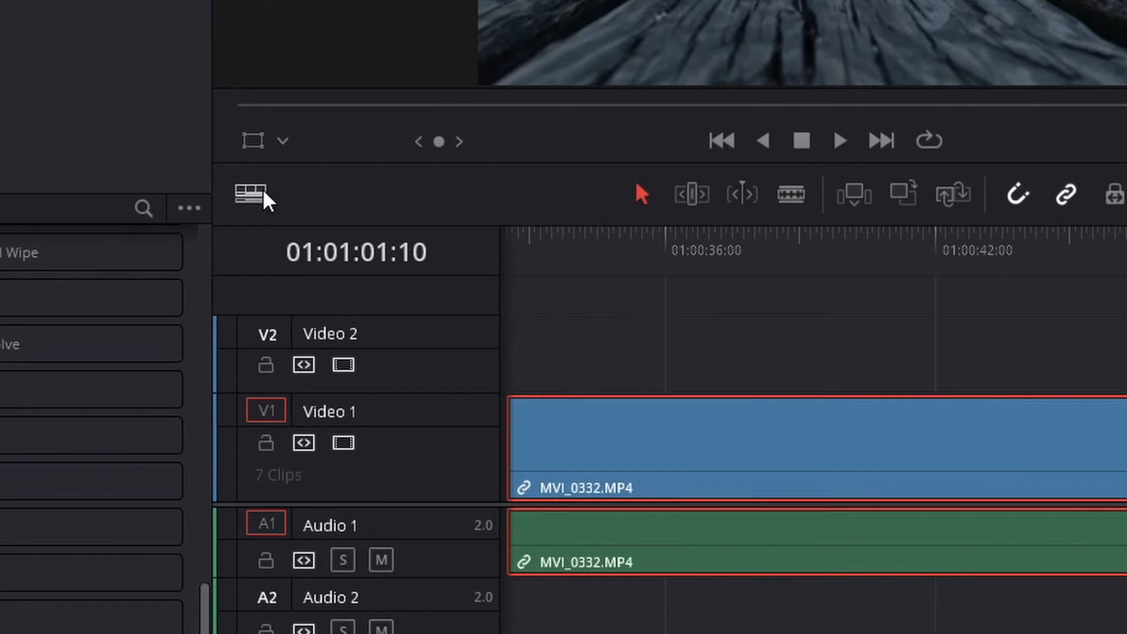
mouse_move(246, 194)
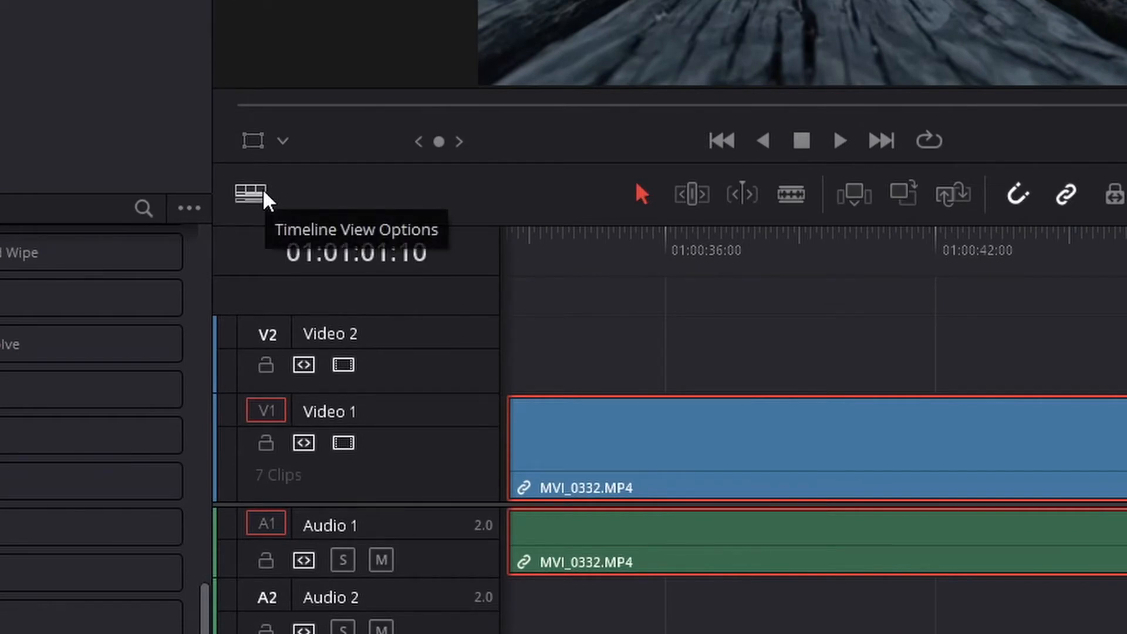
- In Timeline View Options, enable audio waveforms, shorten the audio track and choose the full centered waveform view
click(248, 194)
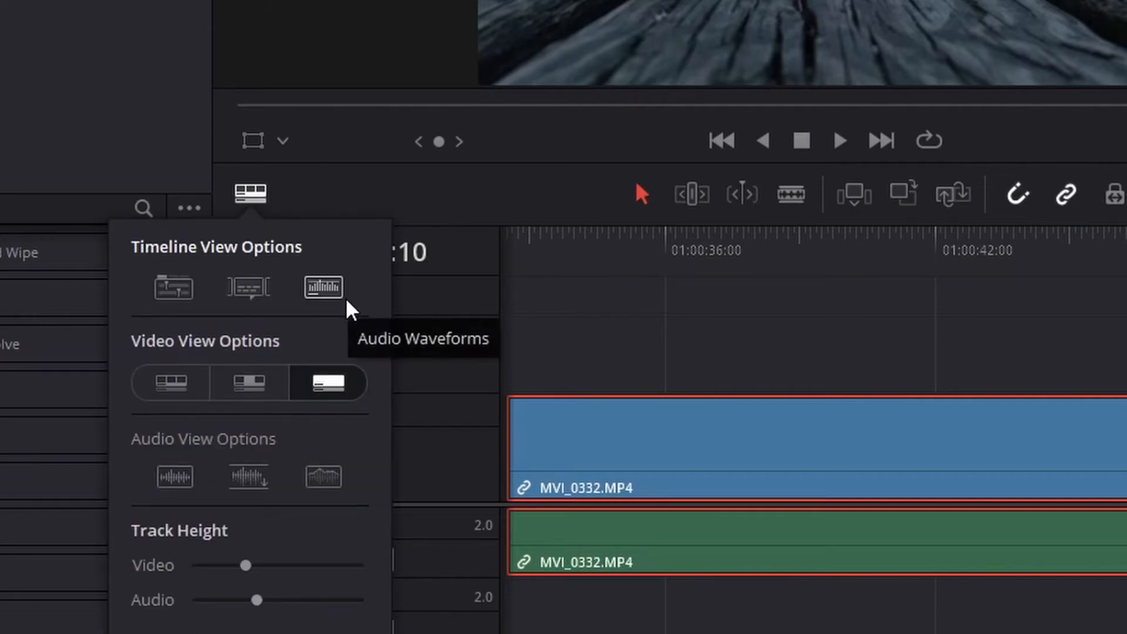
click(323, 287)
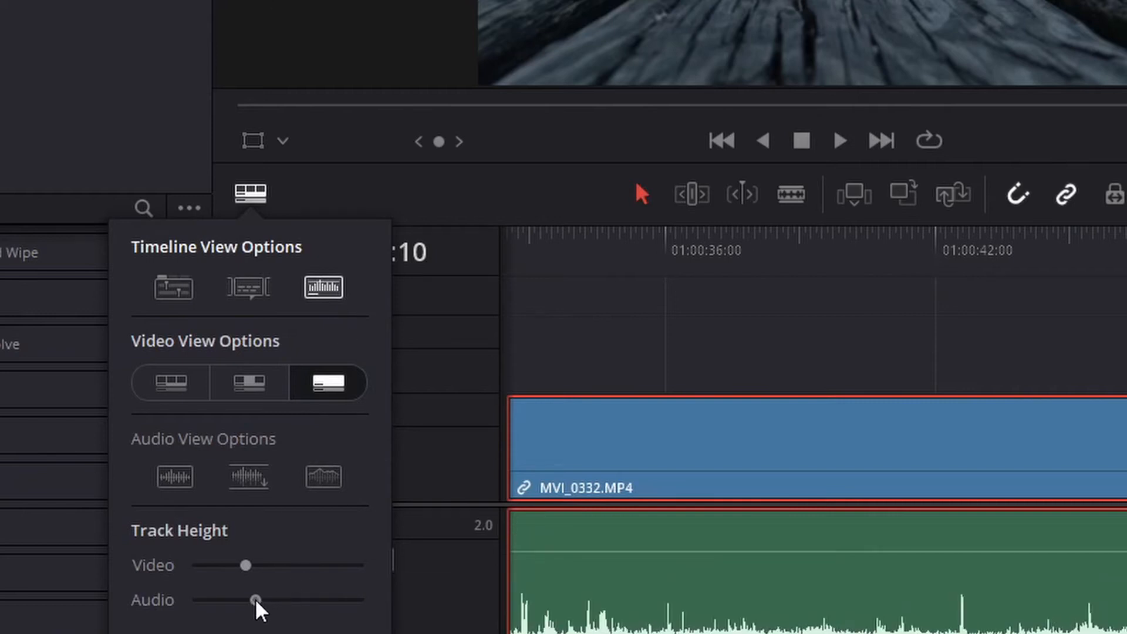
drag(255, 600, 223, 600)
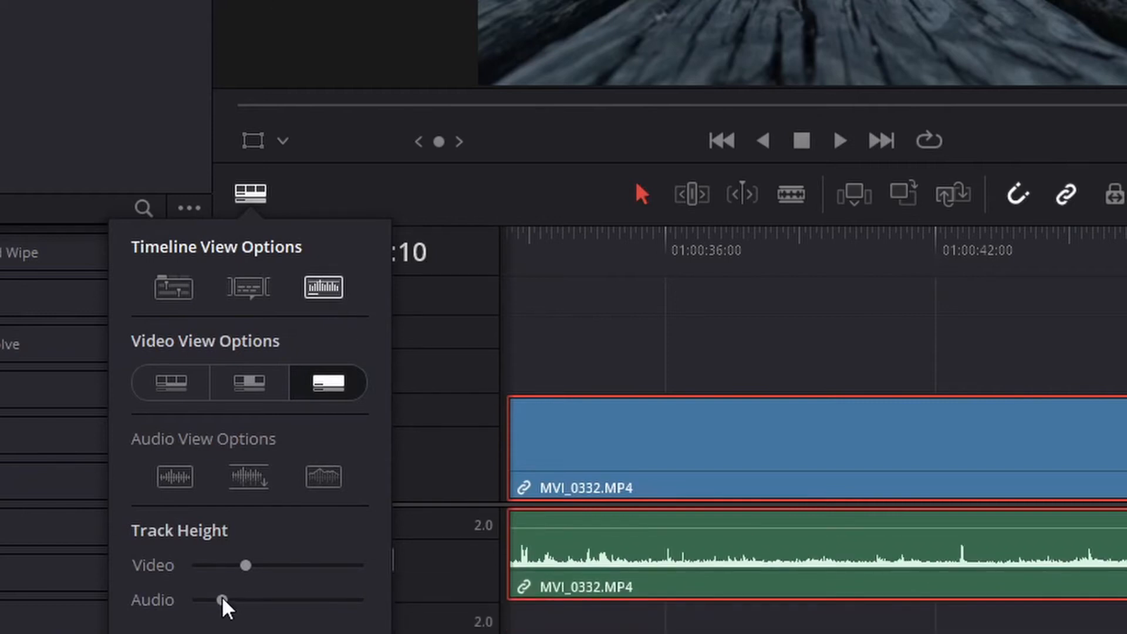
click(248, 477)
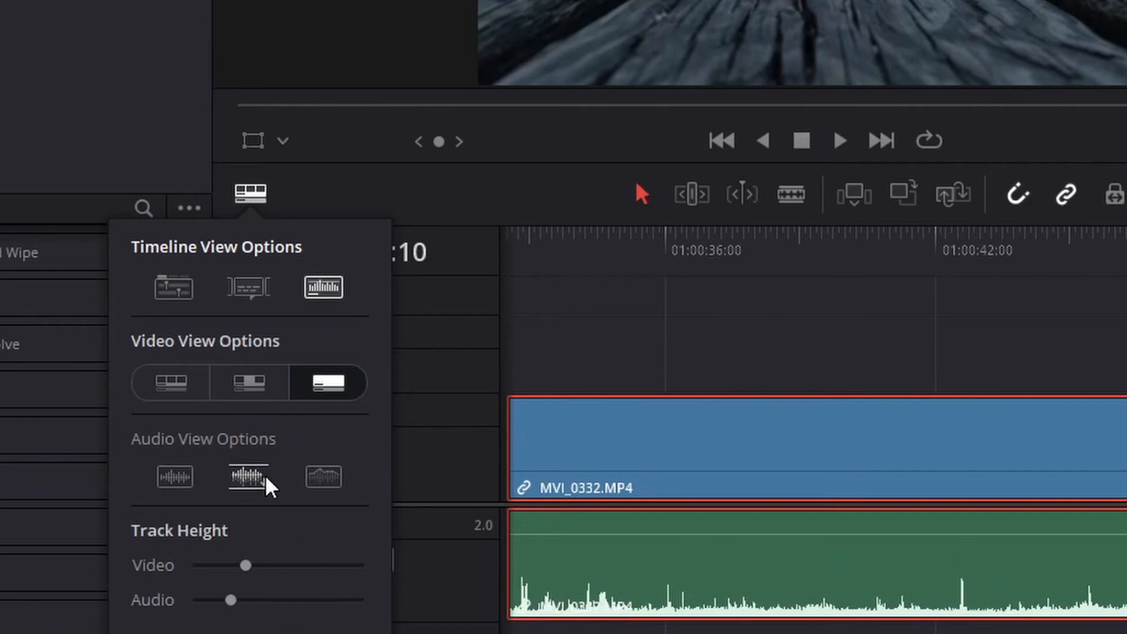
click(323, 477)
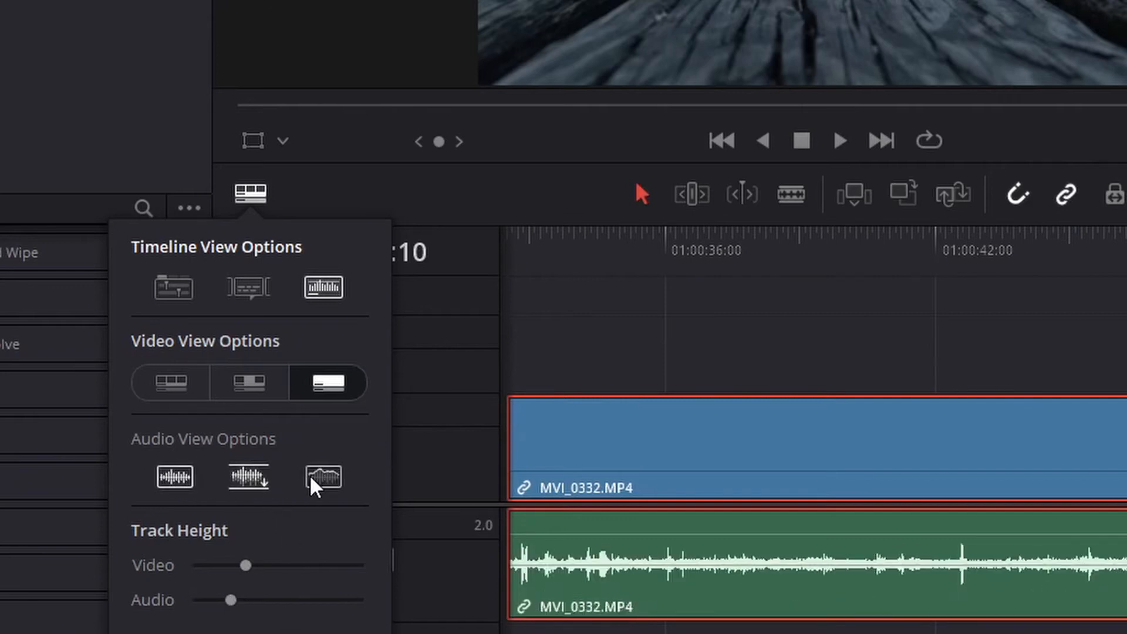
mouse_move(318, 490)
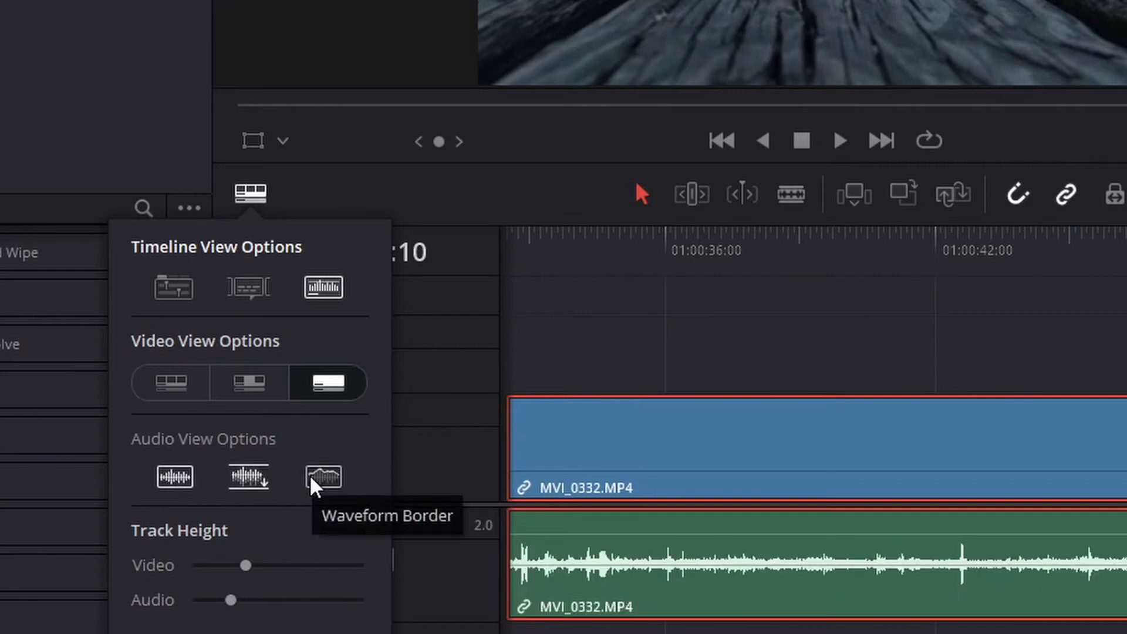
mouse_move(337, 401)
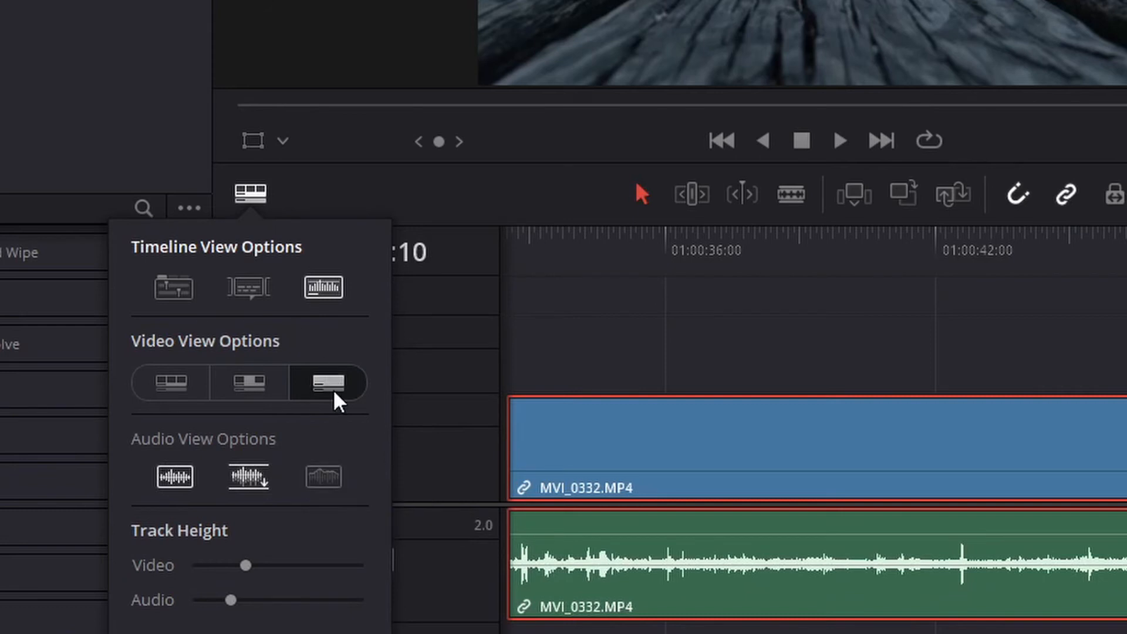
mouse_move(336, 405)
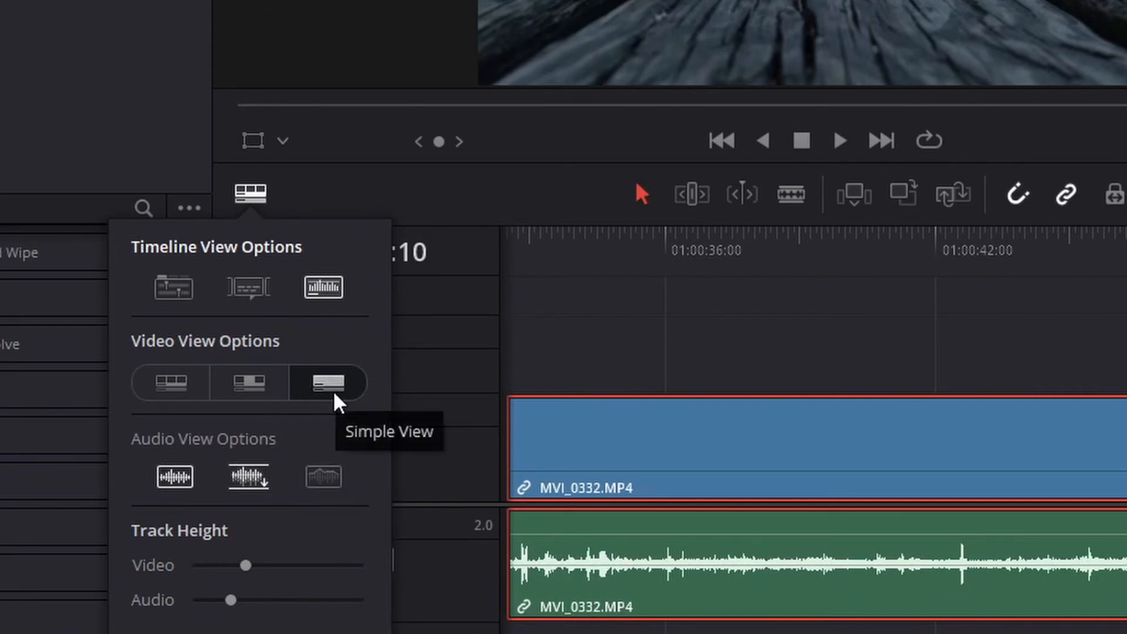
mouse_move(256, 399)
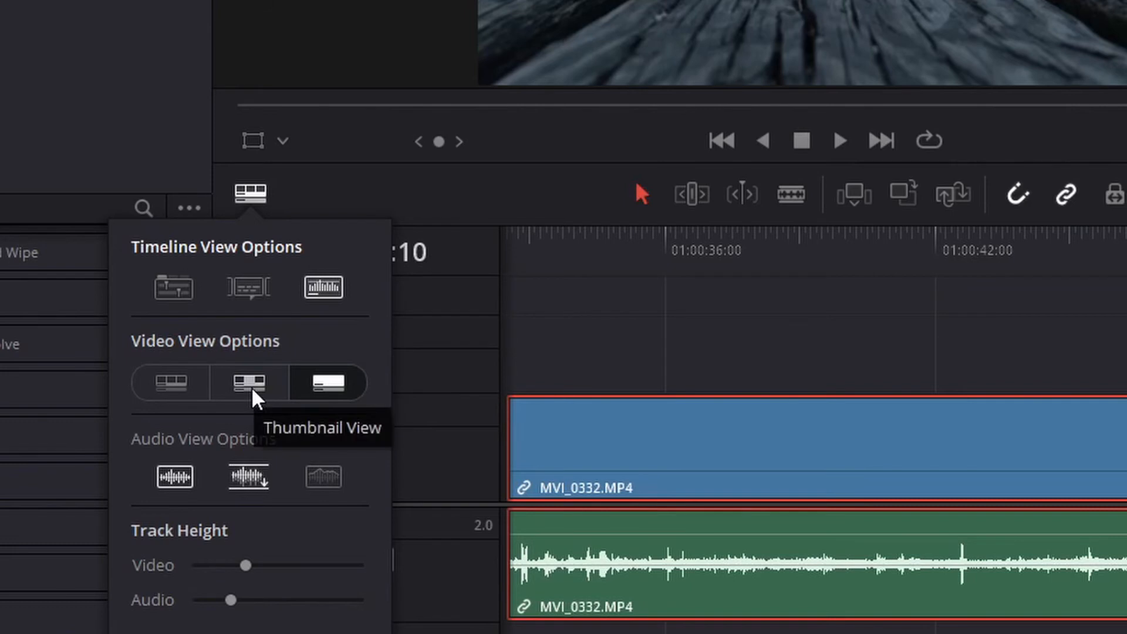
- Switch the video view from Thumbnail to Film Strip so frames run along the clip
click(246, 383)
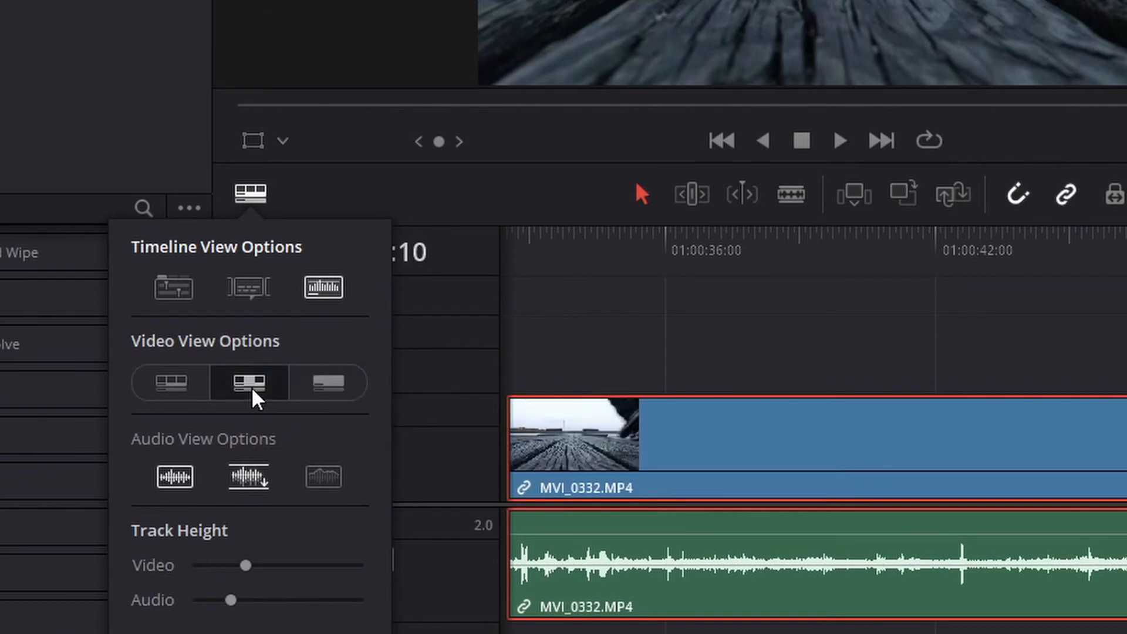
mouse_move(176, 398)
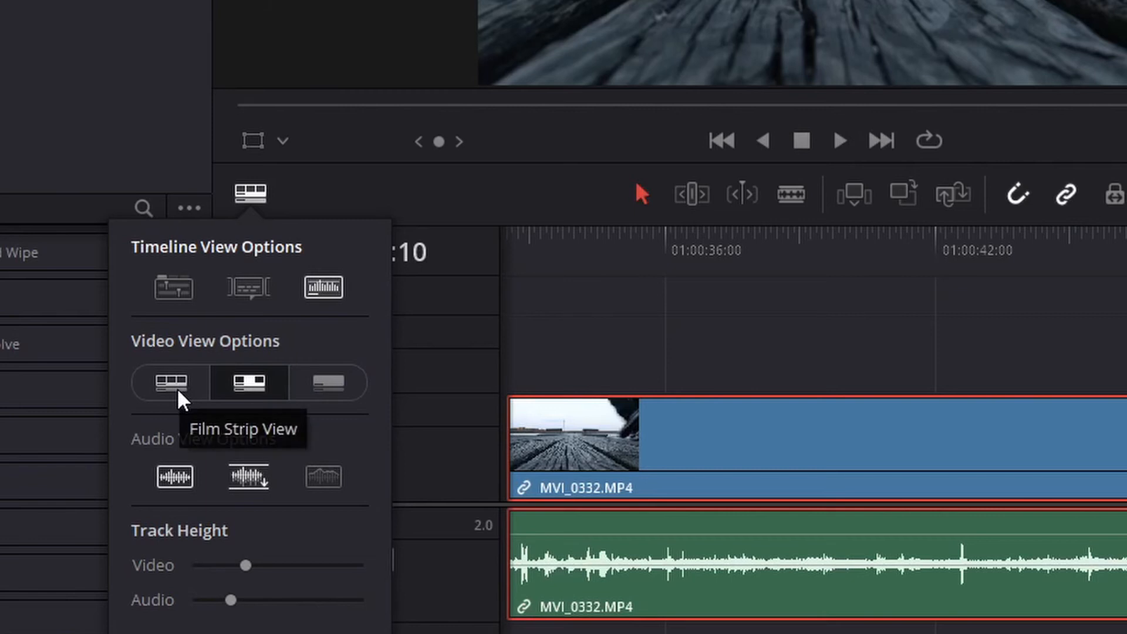
click(170, 382)
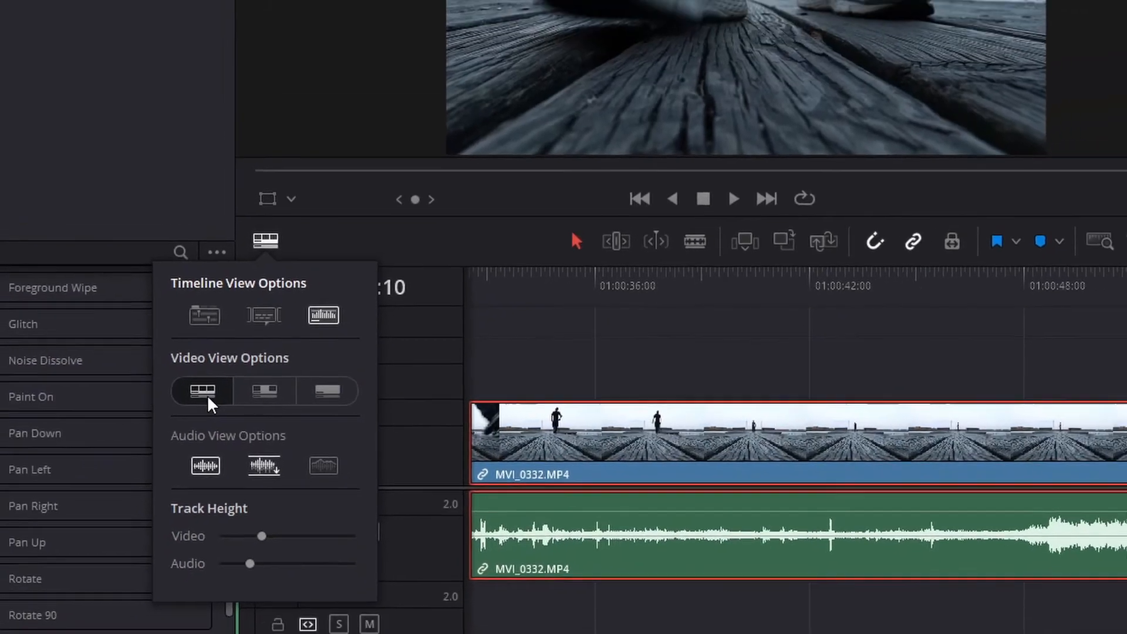